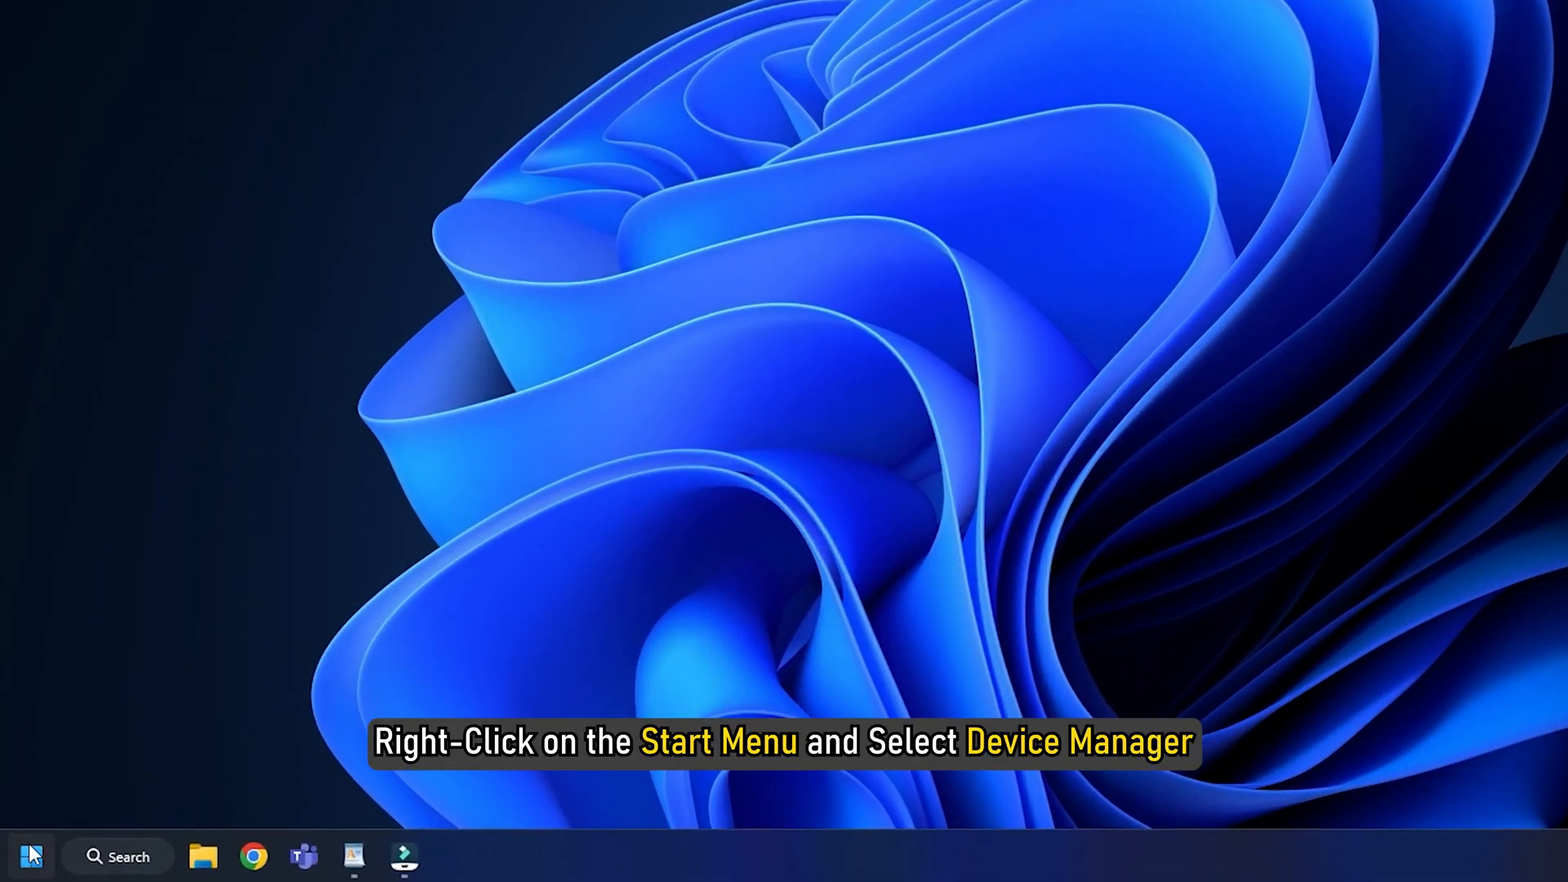
Step: Start the Update driver wizard for the NVIDIA GeForce RTX 3070 under Display adaptors
right_click(29, 856)
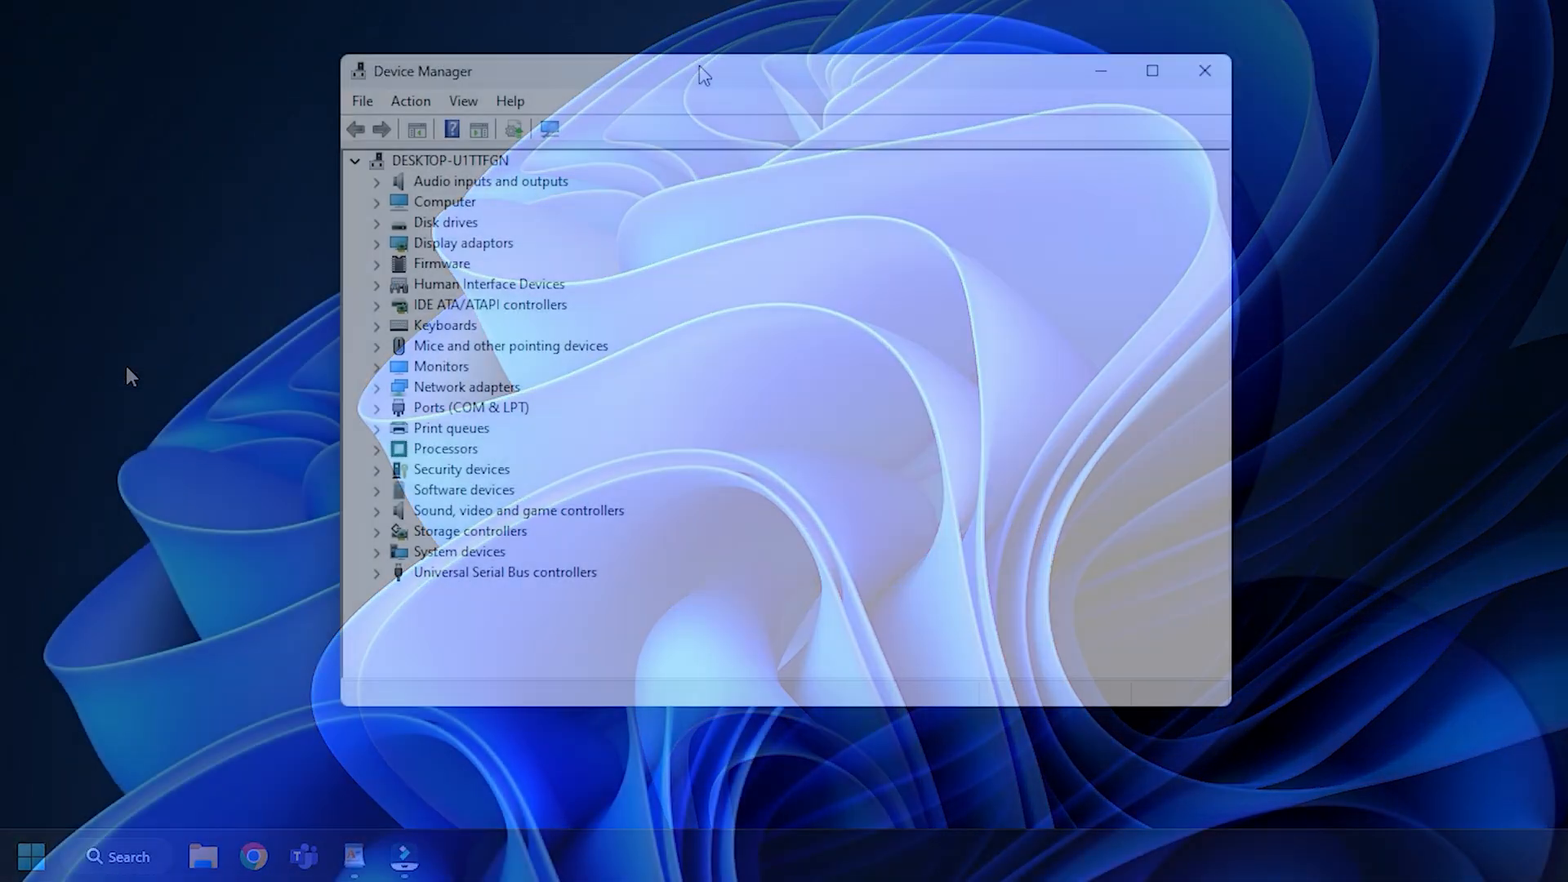
click(377, 243)
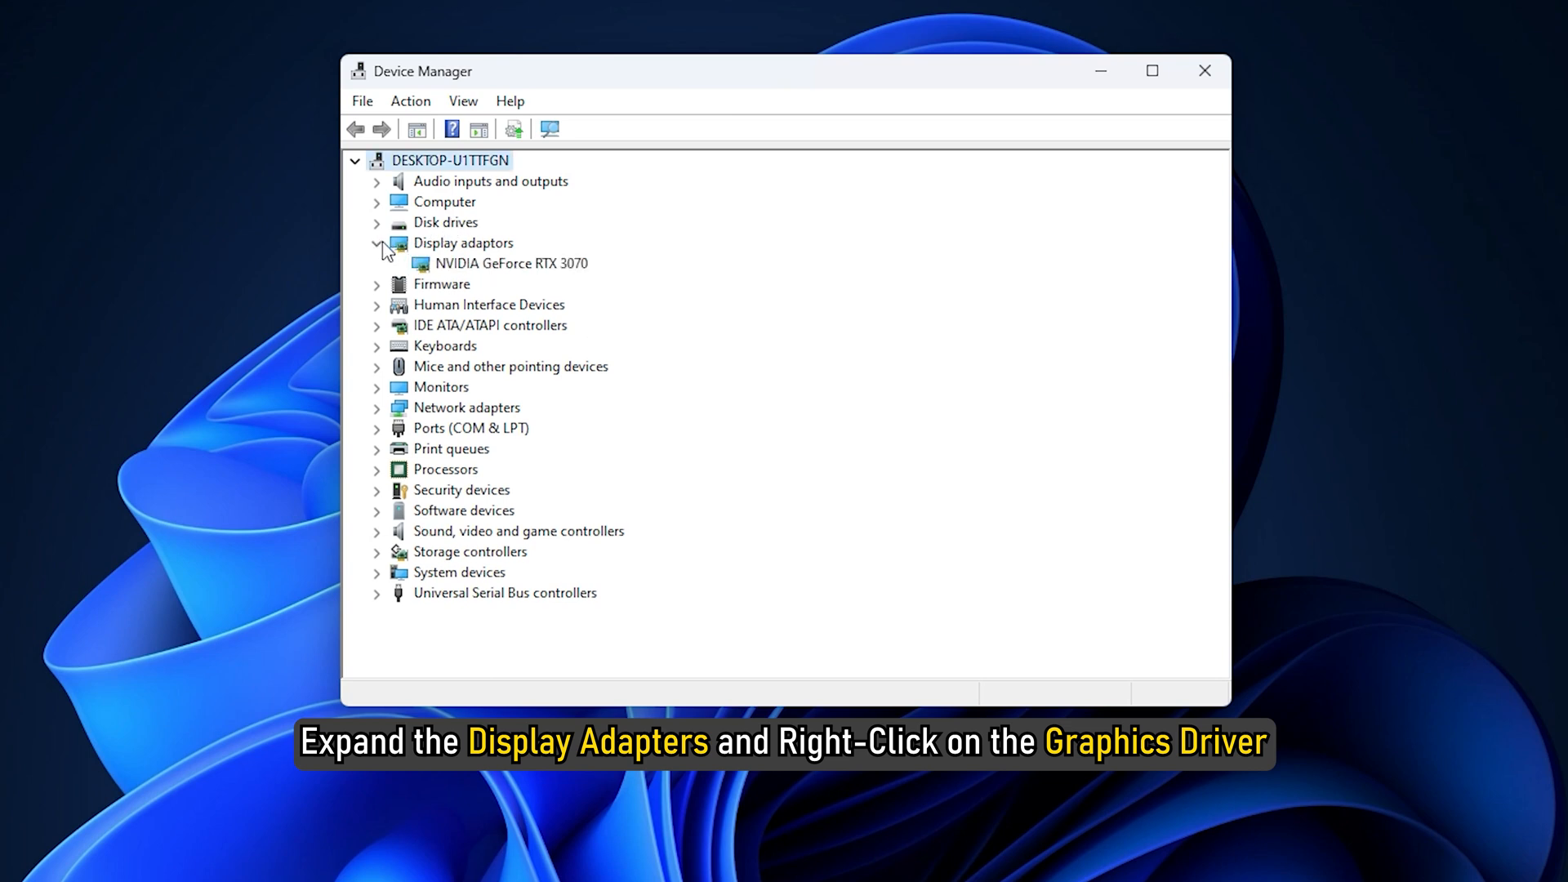
right_click(510, 263)
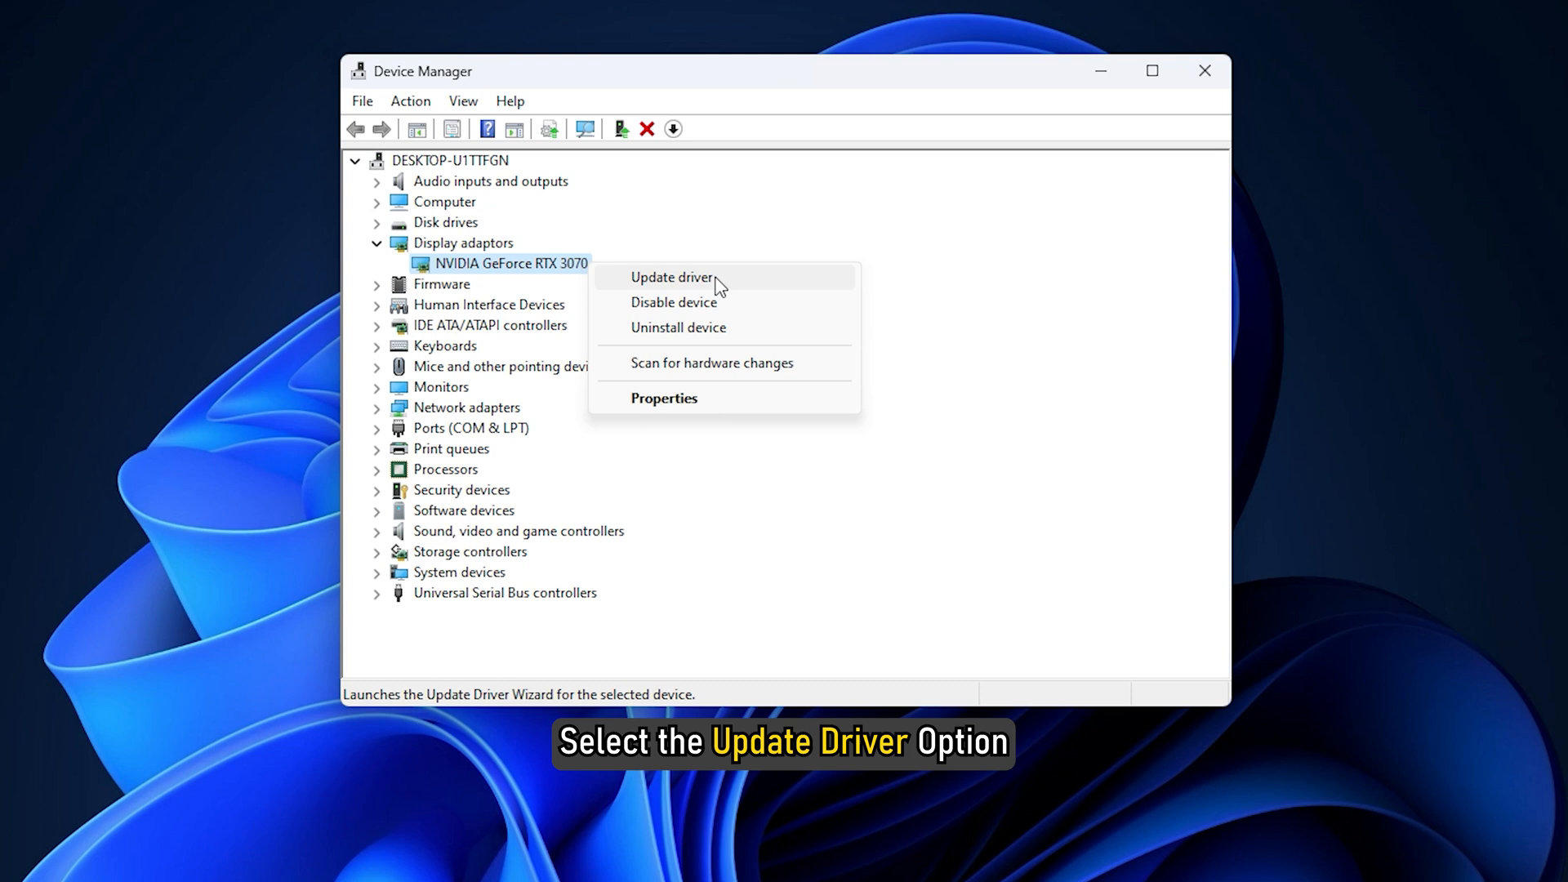
click(672, 278)
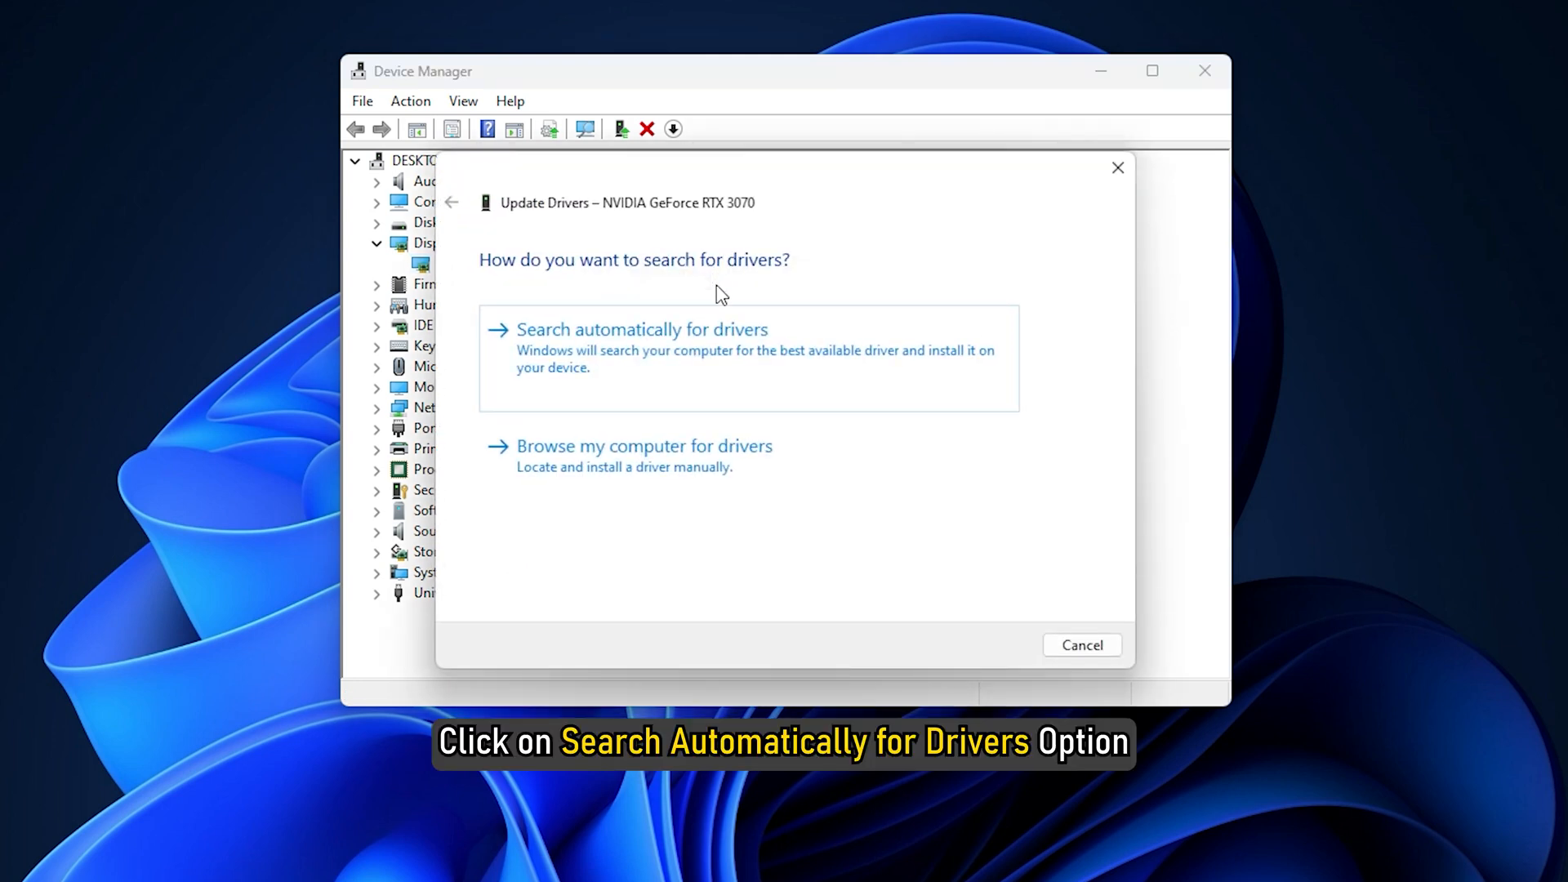
click(642, 330)
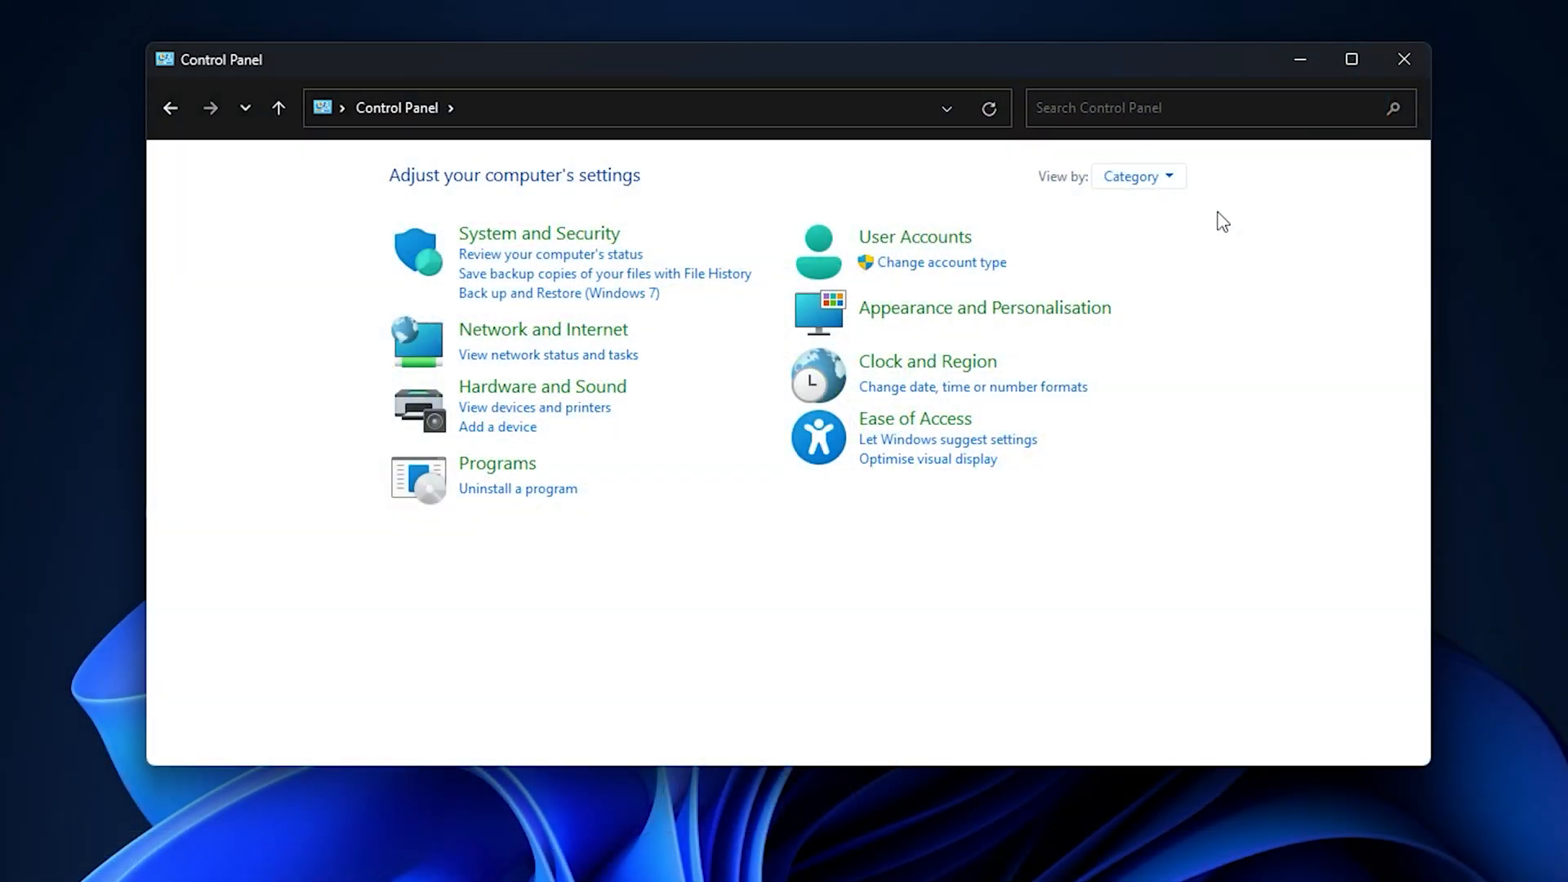
Step: Restore the Balanced power plan's default settings via Power Options and confirm with Yes
click(1179, 242)
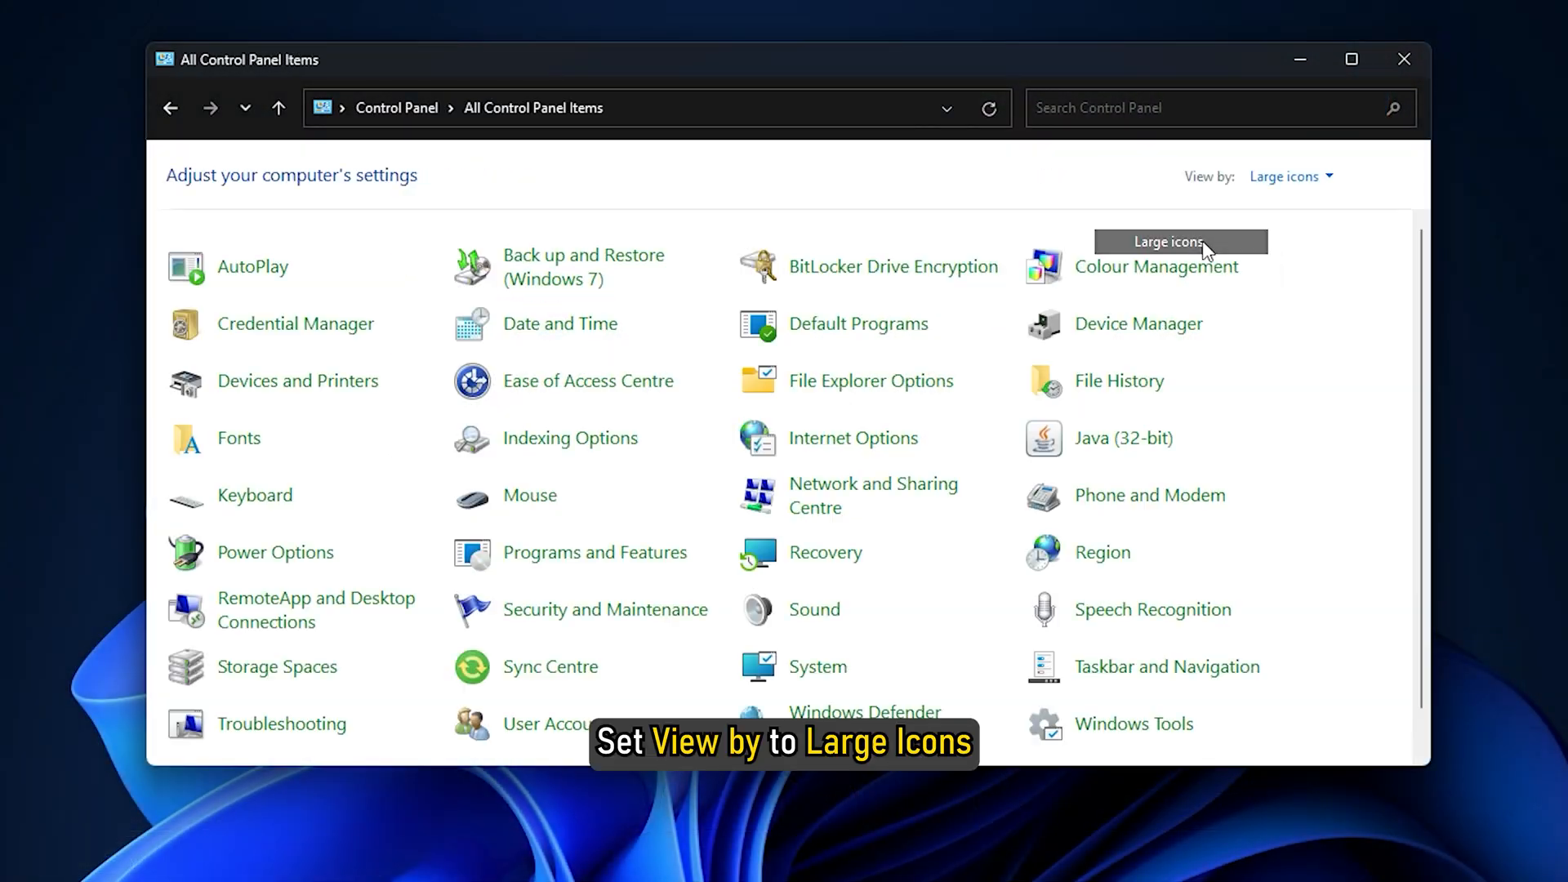
click(274, 552)
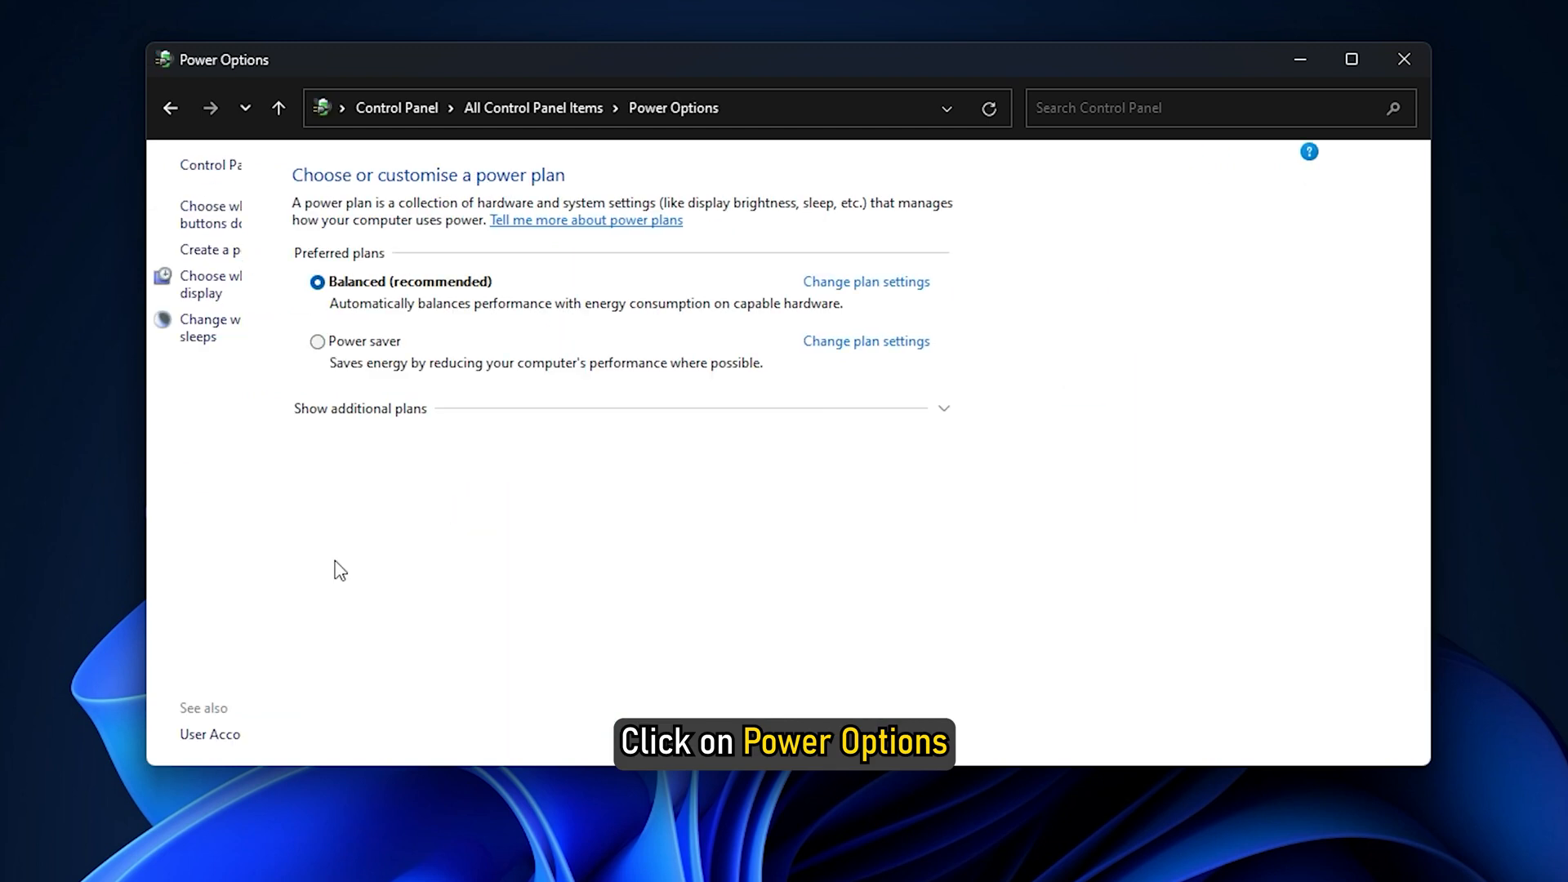
click(866, 281)
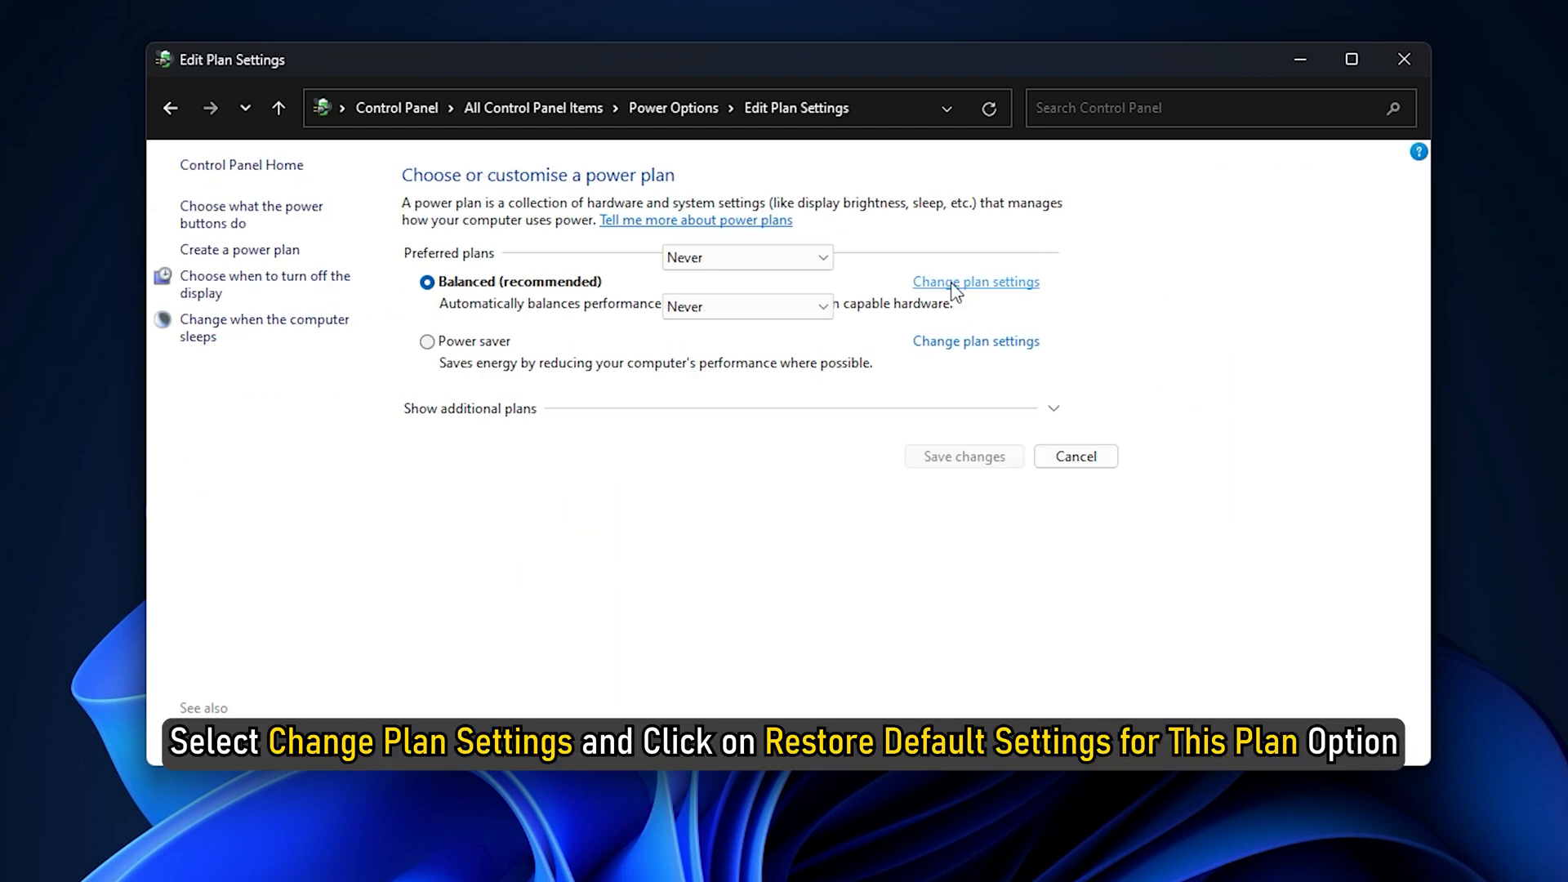
click(975, 281)
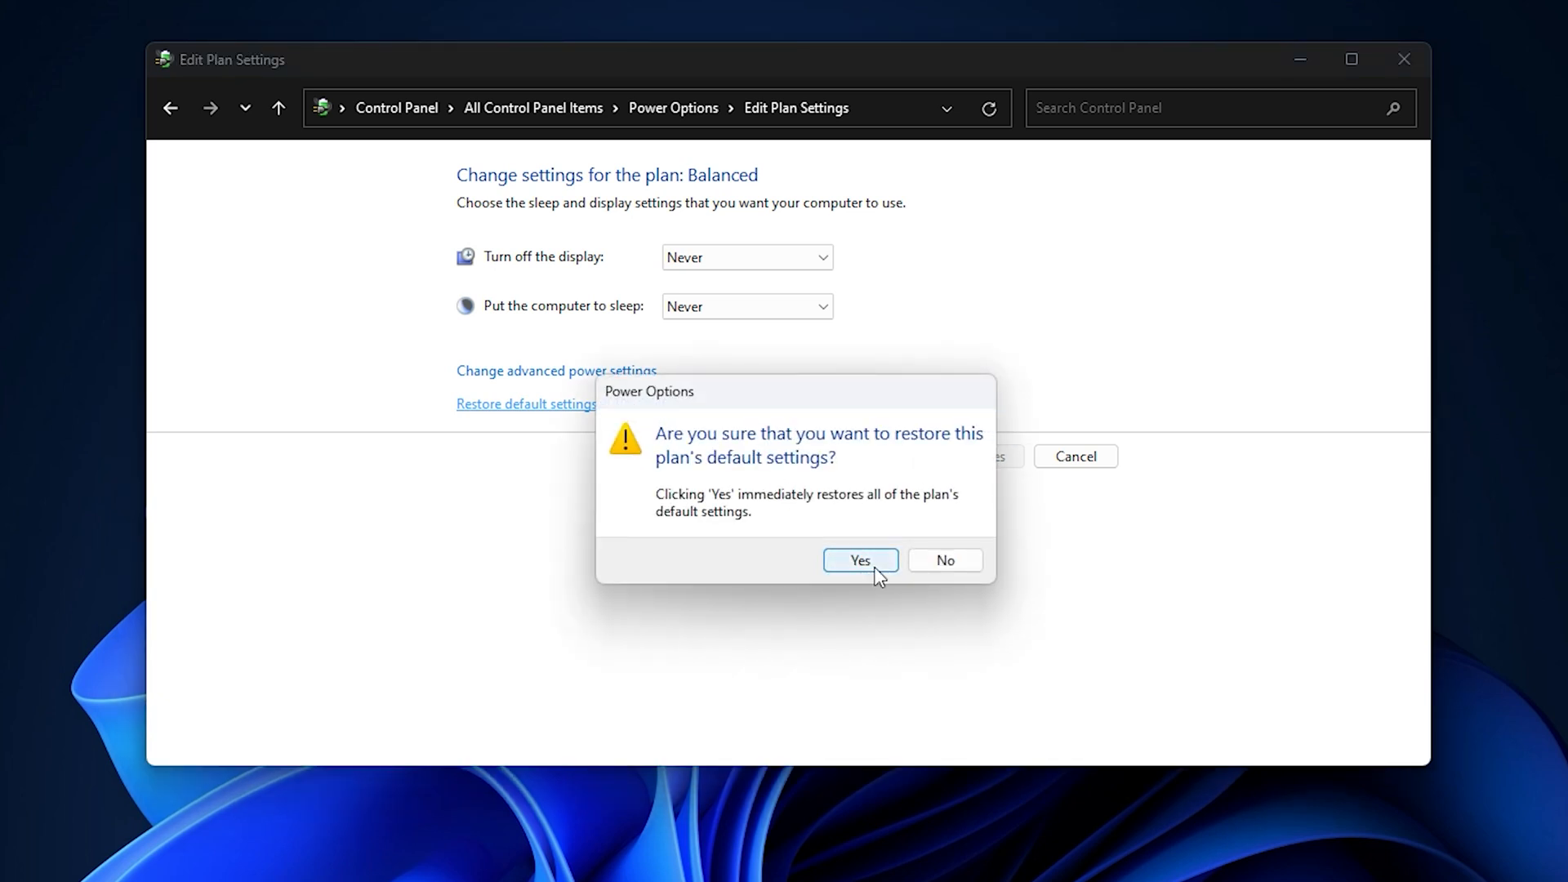
click(860, 560)
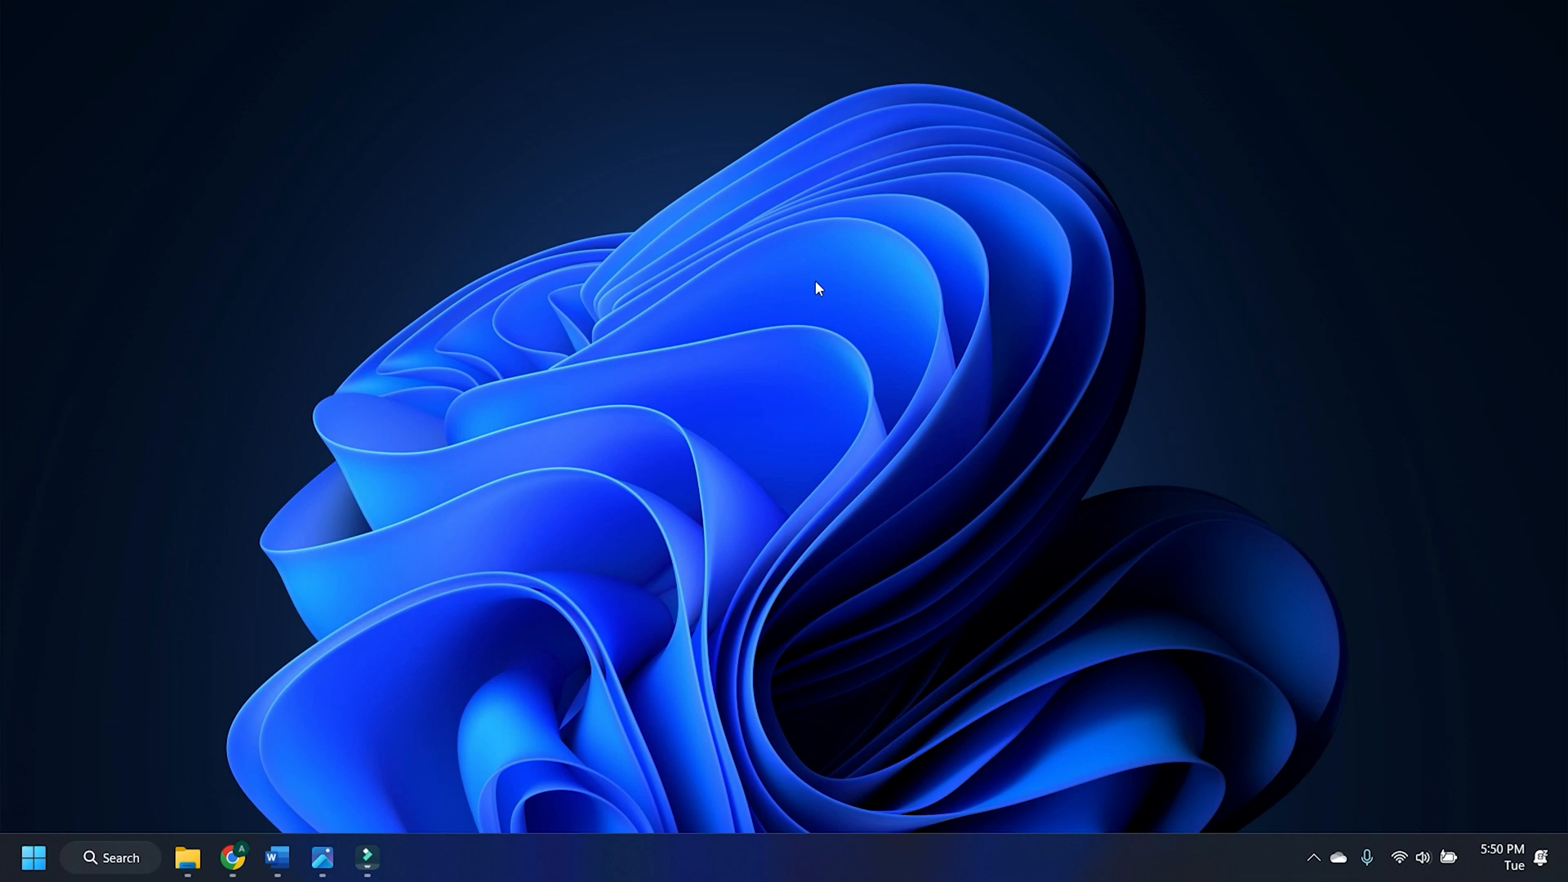
Step: Switch Display Power Savings off under System > Power > On Battery in Intel Graphics Command Center
click(120, 857)
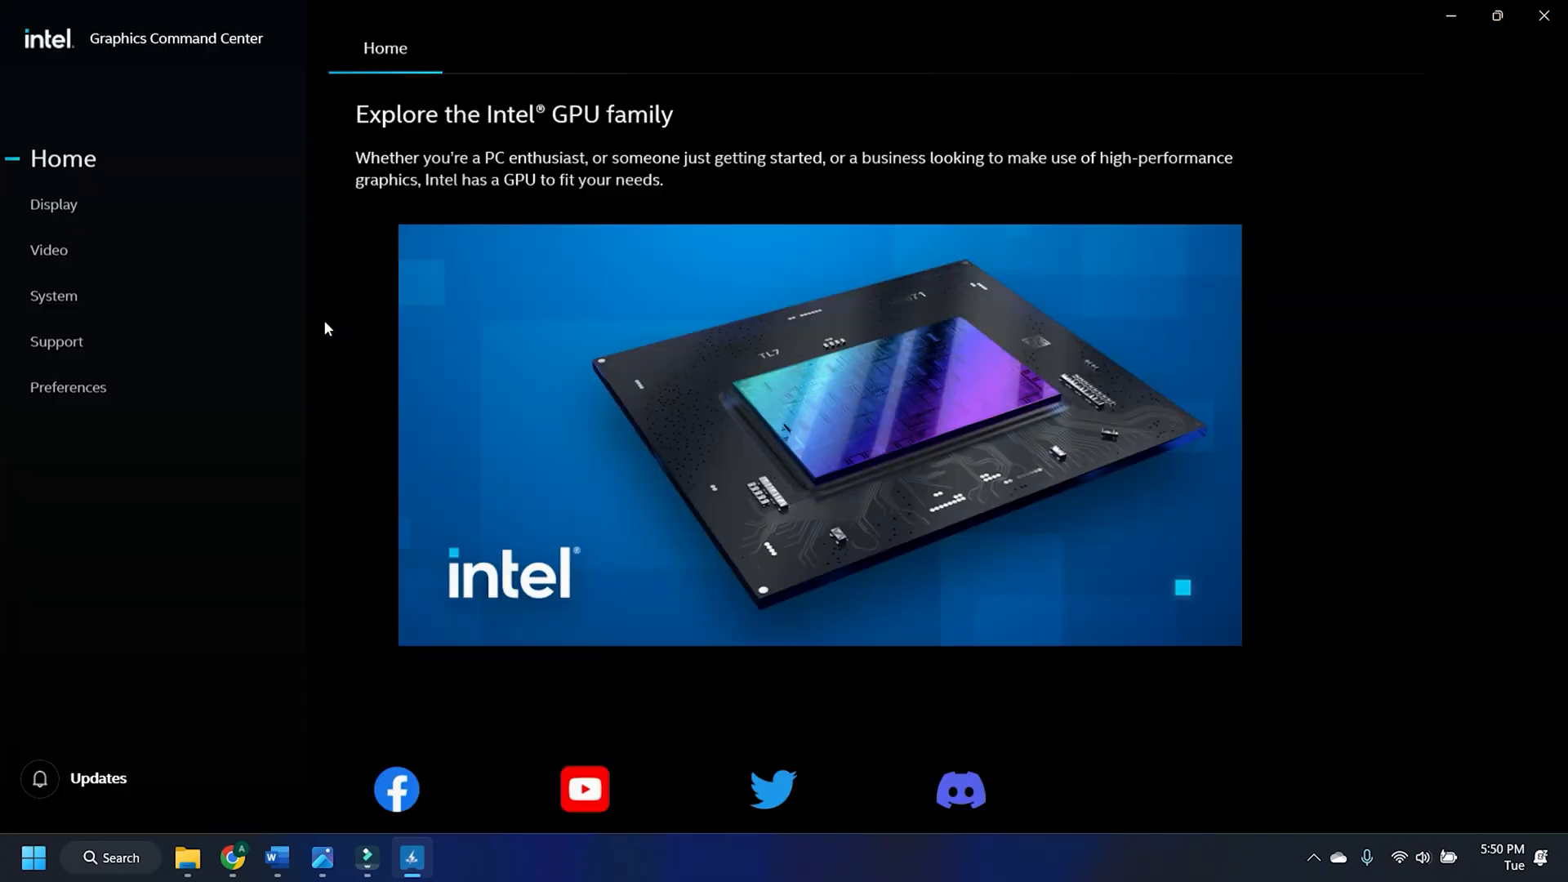
click(52, 295)
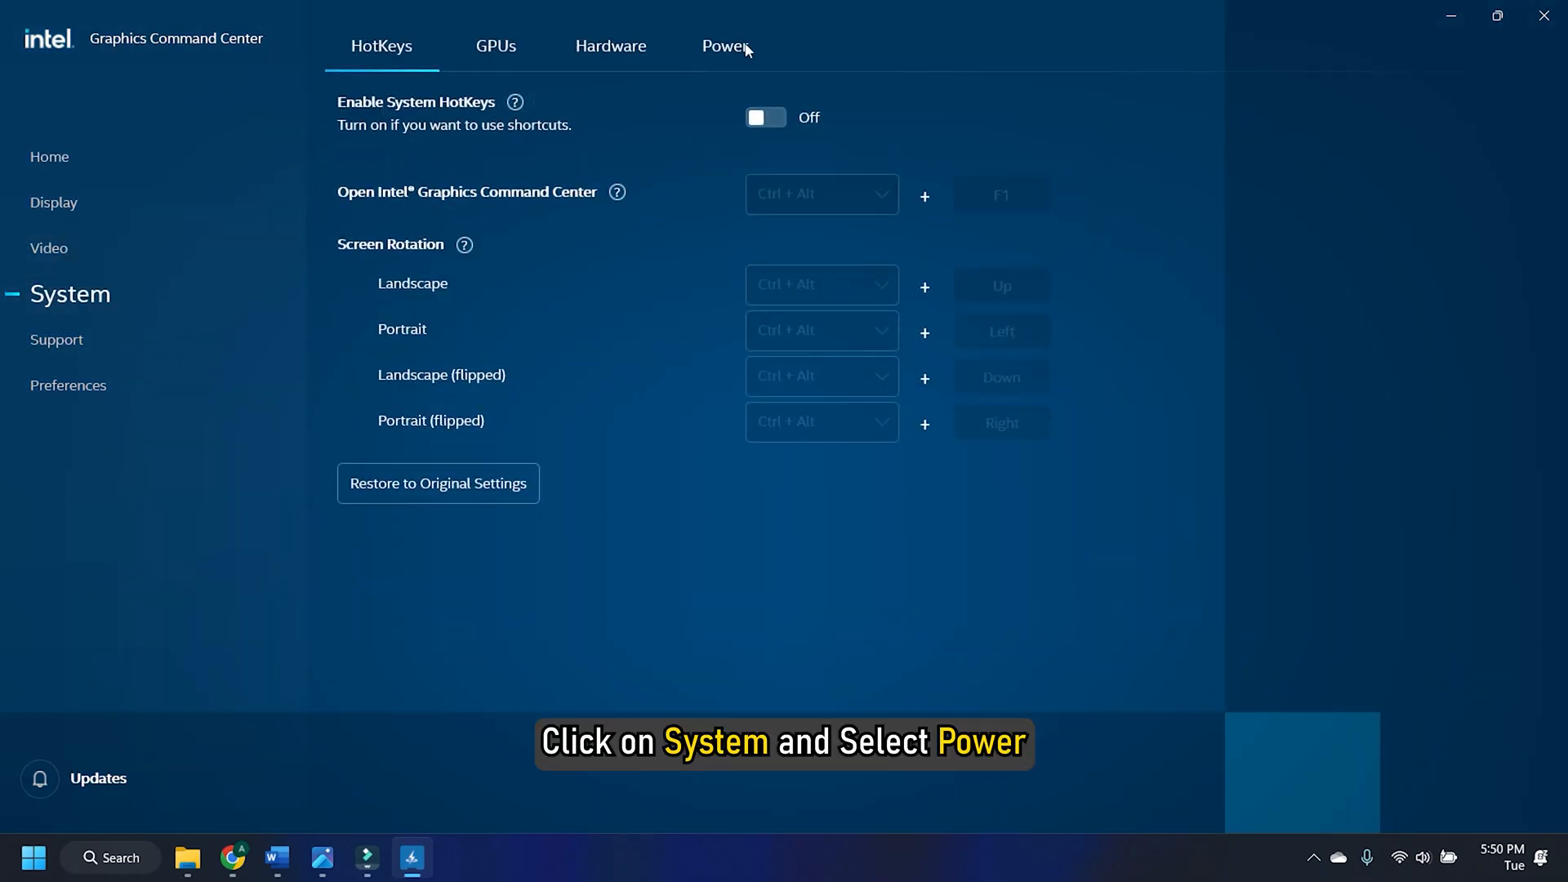
click(723, 45)
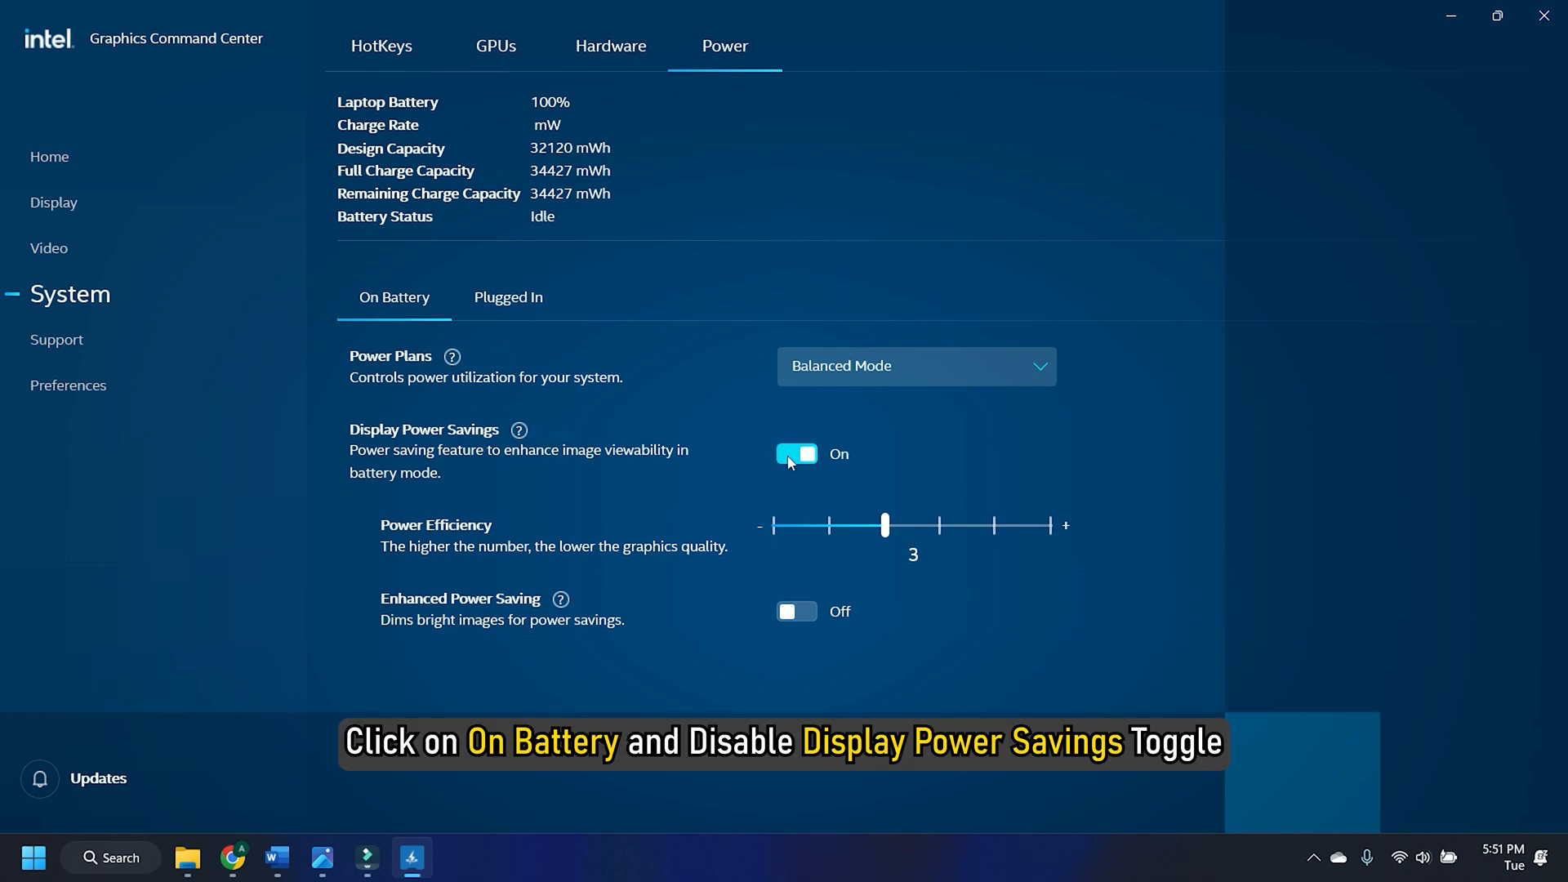
click(796, 454)
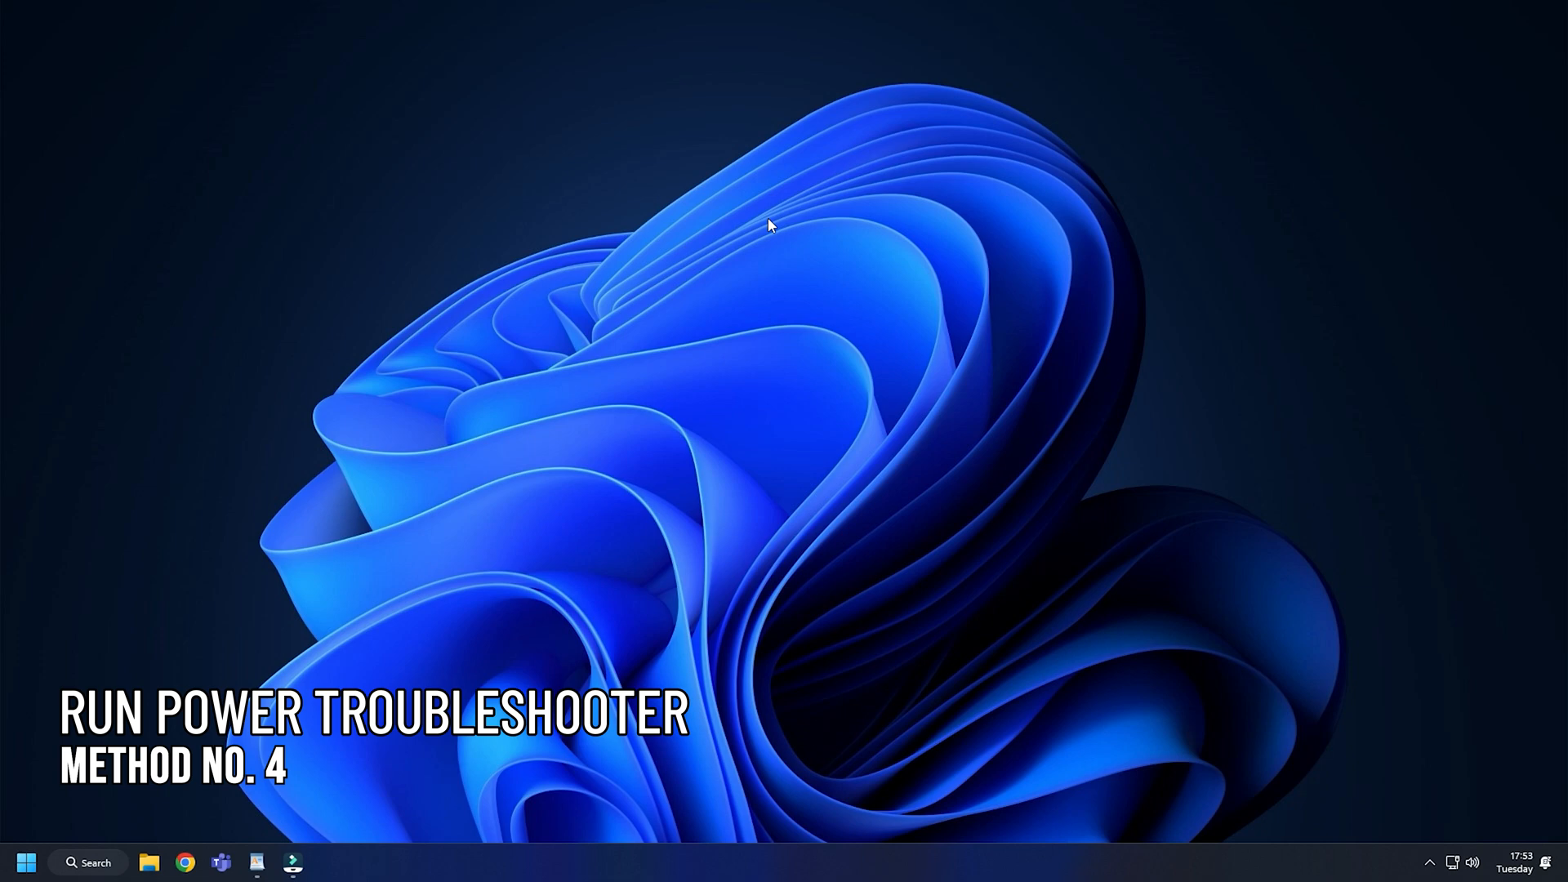
Step: Search 'trou' and launch the Troubleshoot settings best match
text(troubleshoot)
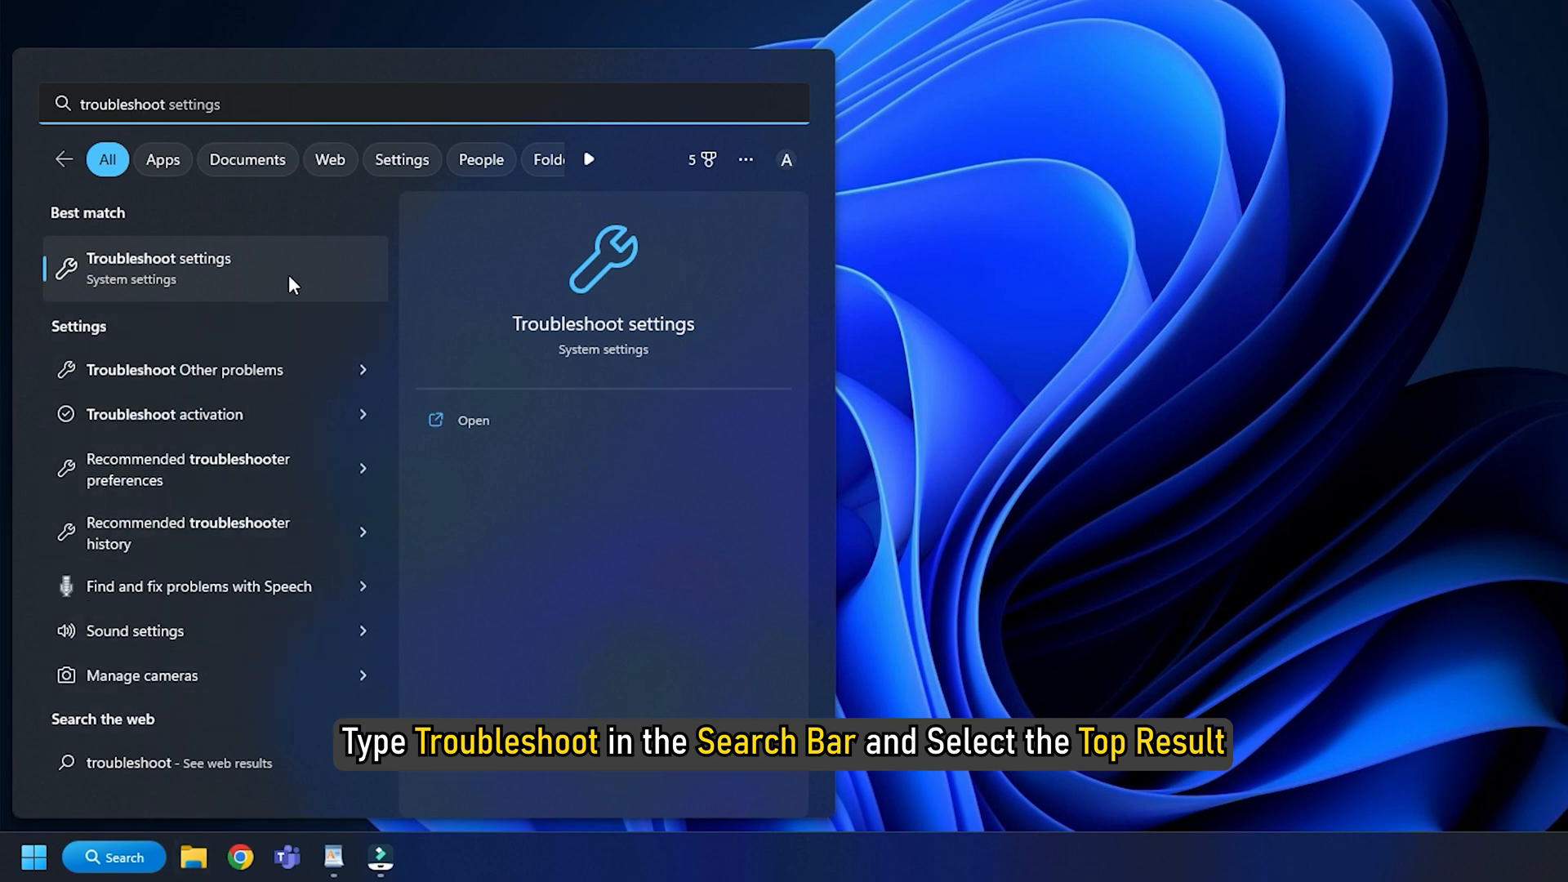
click(199, 268)
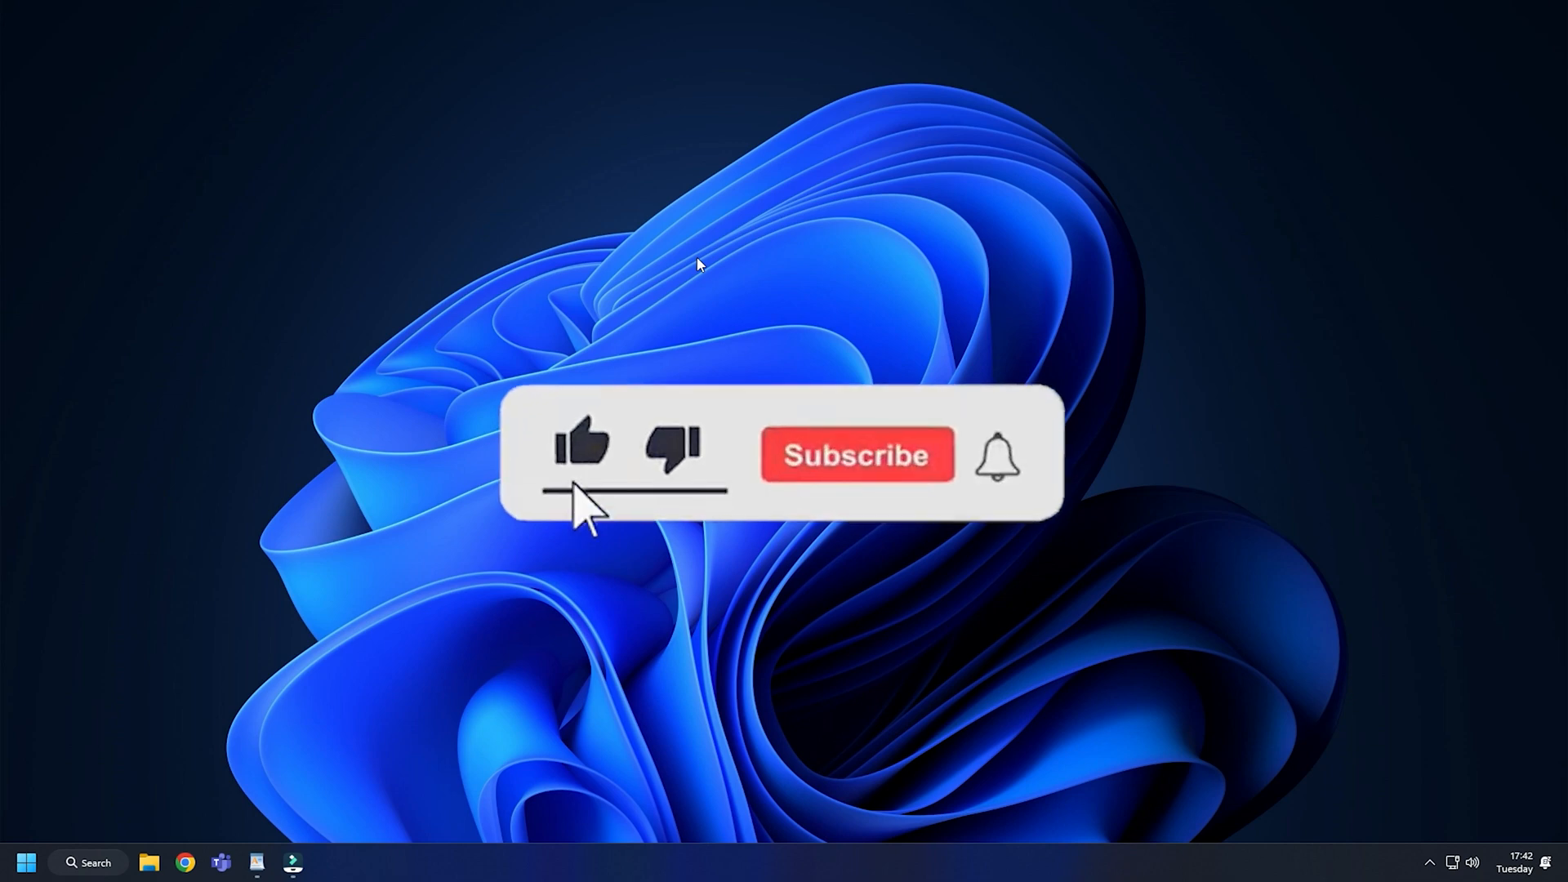
click(855, 456)
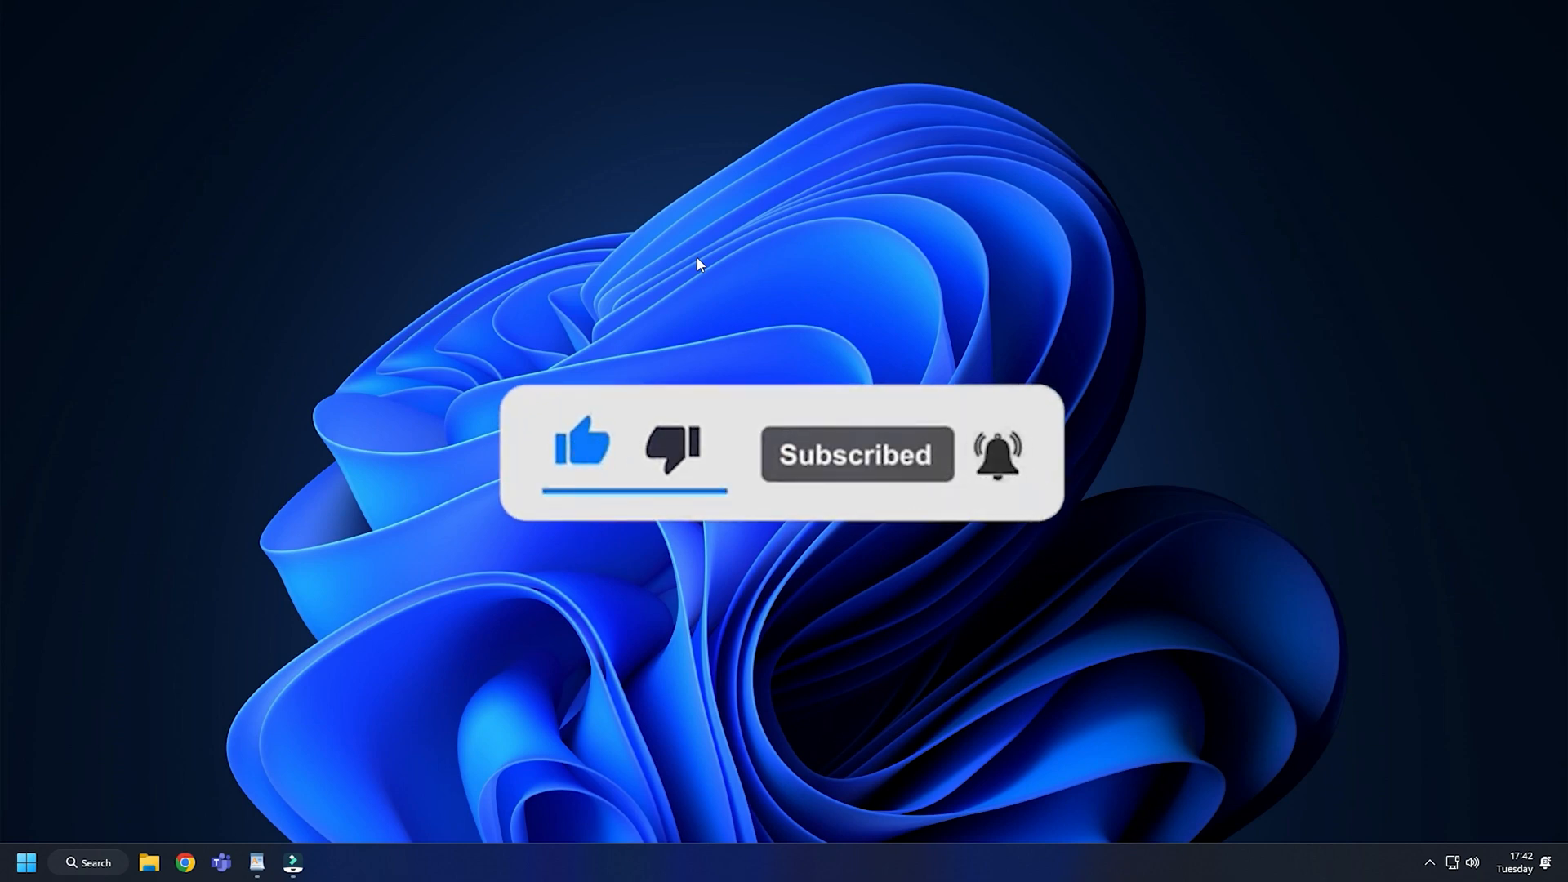